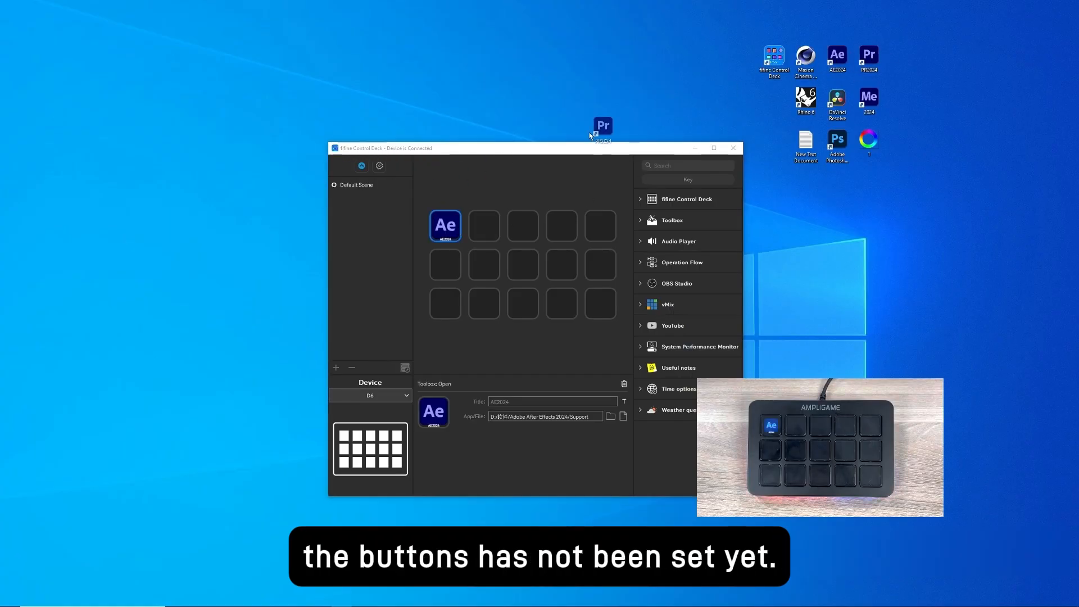
- Add Premiere Pro and Cinema 4D launchers to the second and third keys, completing the launcher row
drag(603, 125, 484, 224)
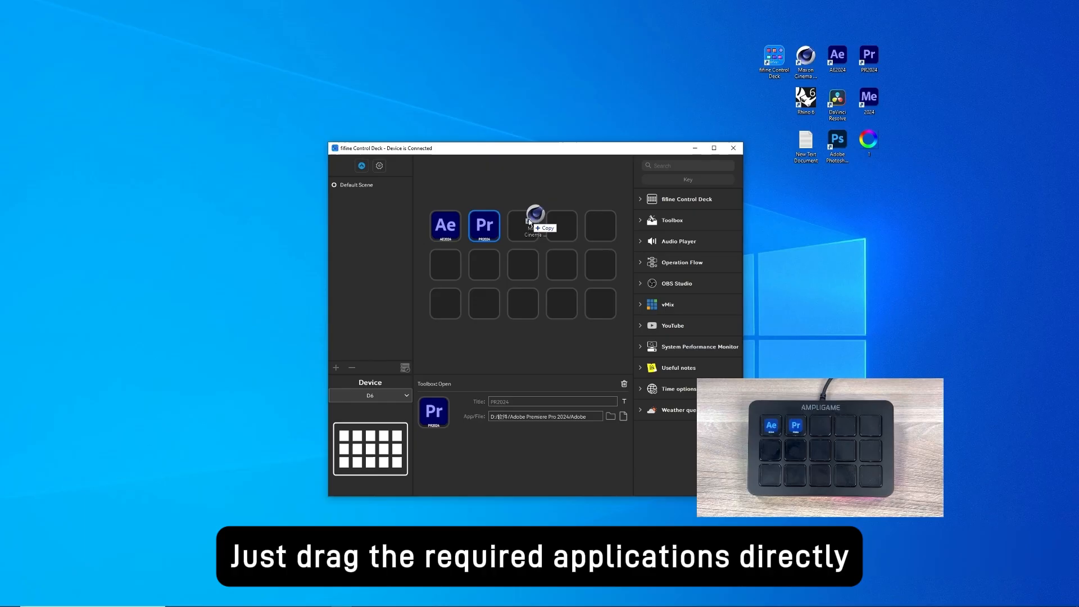
drag(806, 99, 561, 225)
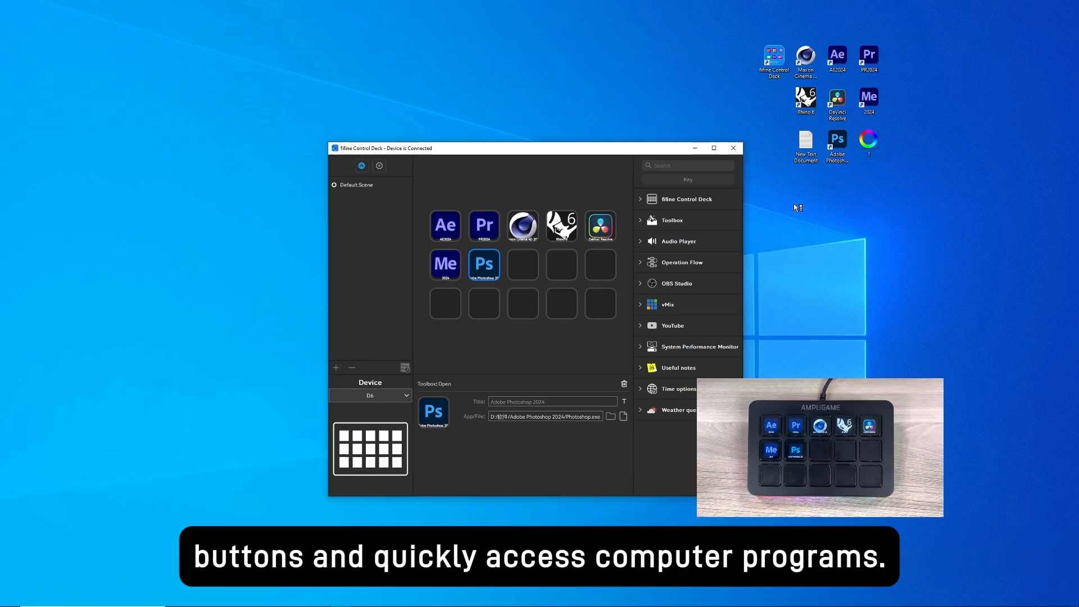
click(483, 263)
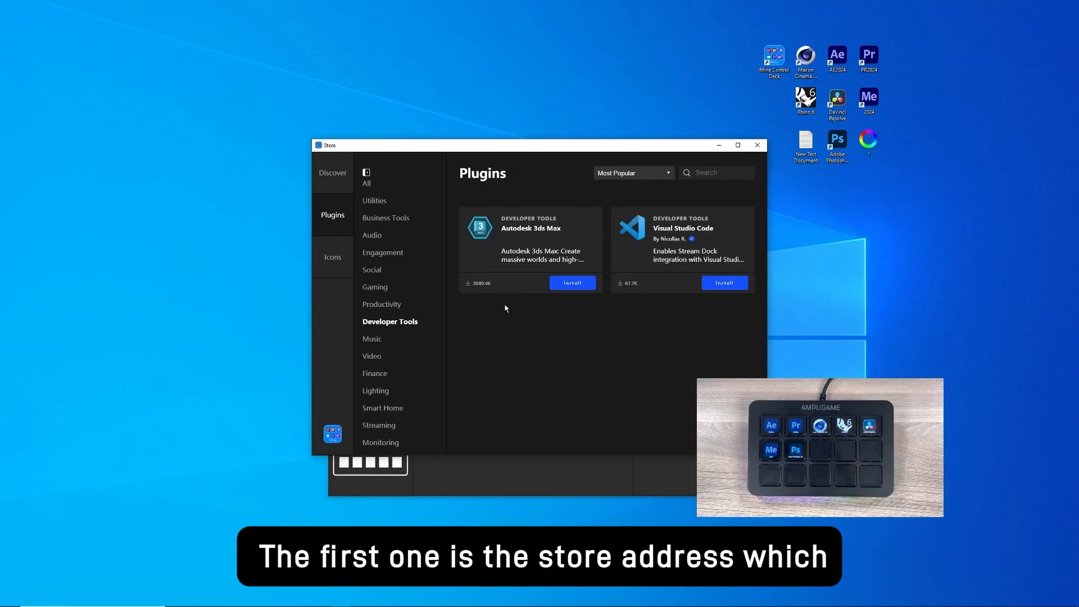
- Leave the plugin store, review the General and Device settings (software version, firmware), then return to the key layout
click(333, 256)
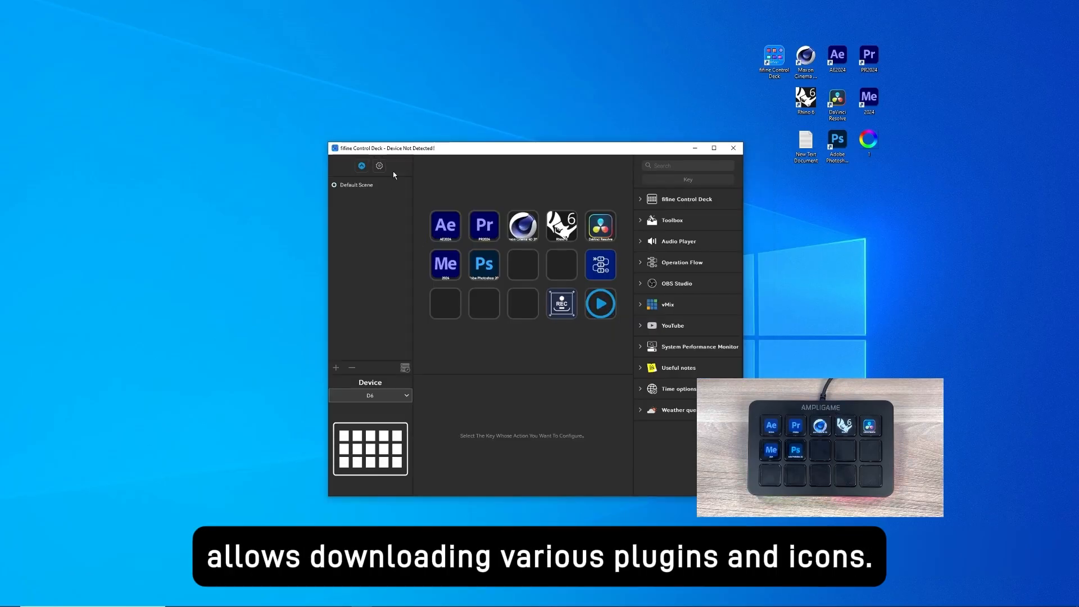
click(379, 165)
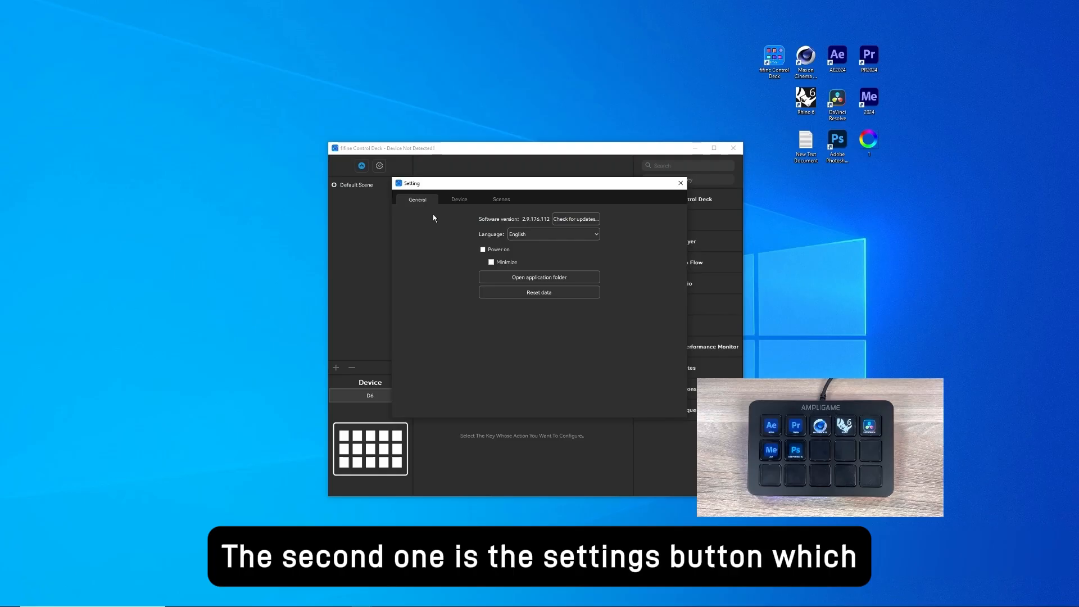
click(458, 201)
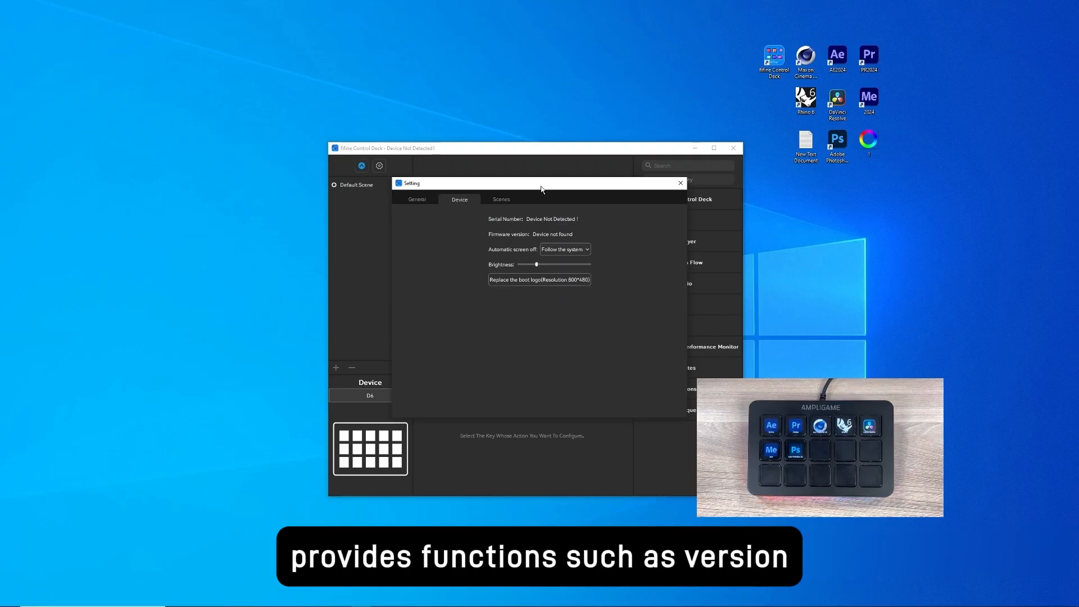
click(501, 200)
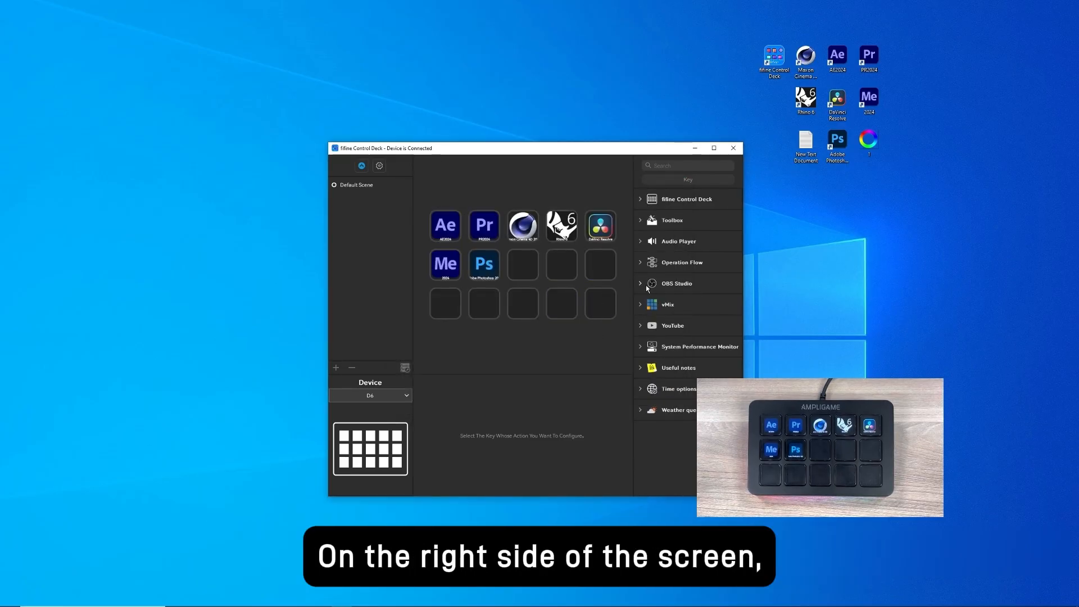
- Expand the OBS Studio category to reveal Record and Stream actions
click(677, 284)
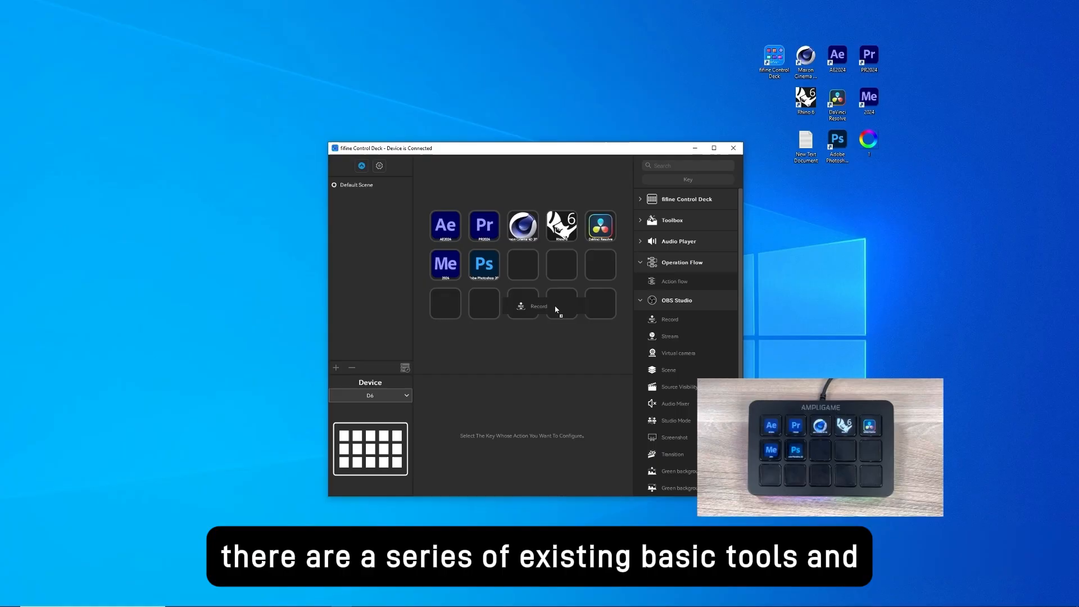